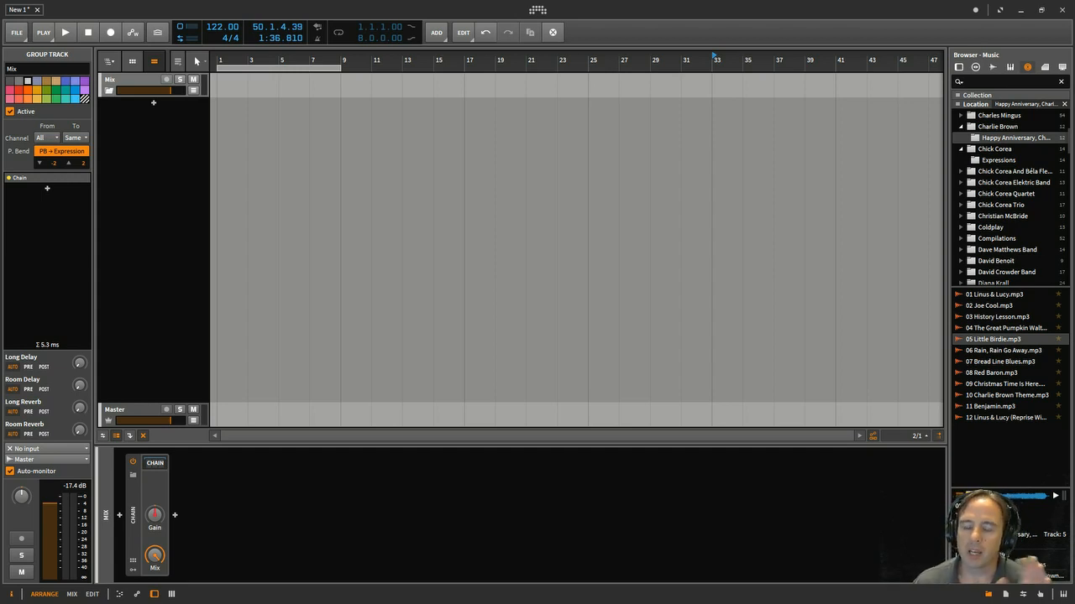
mouse_move(779, 176)
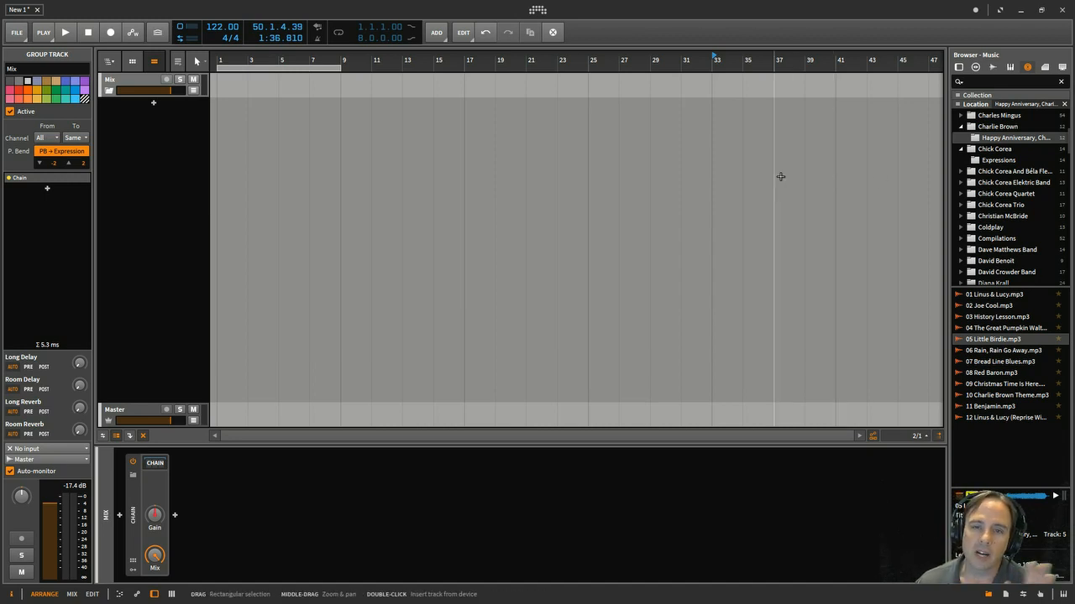
mouse_move(537, 10)
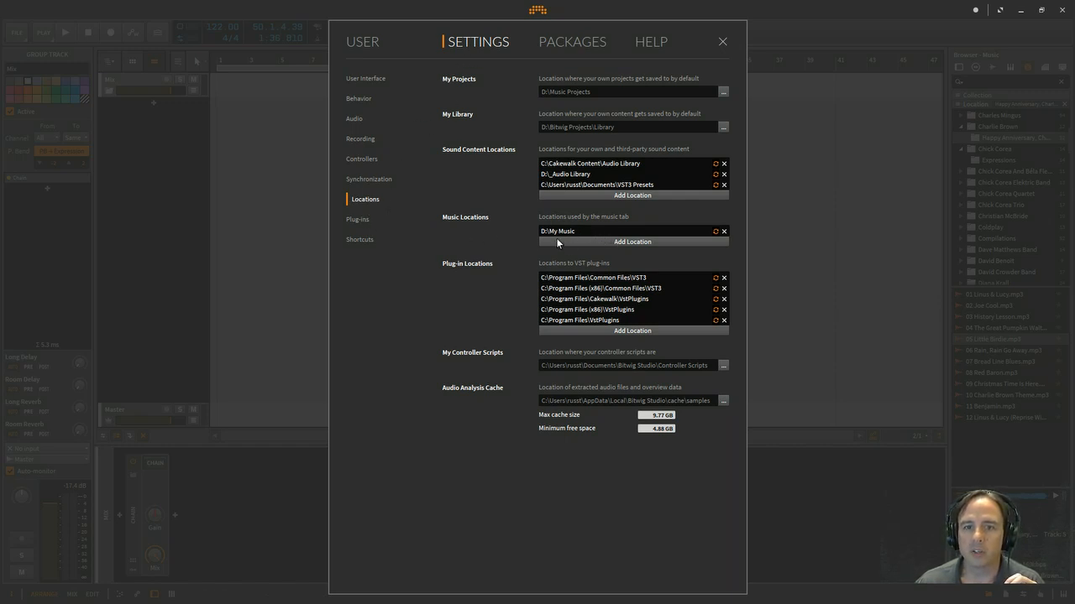
mouse_move(581, 238)
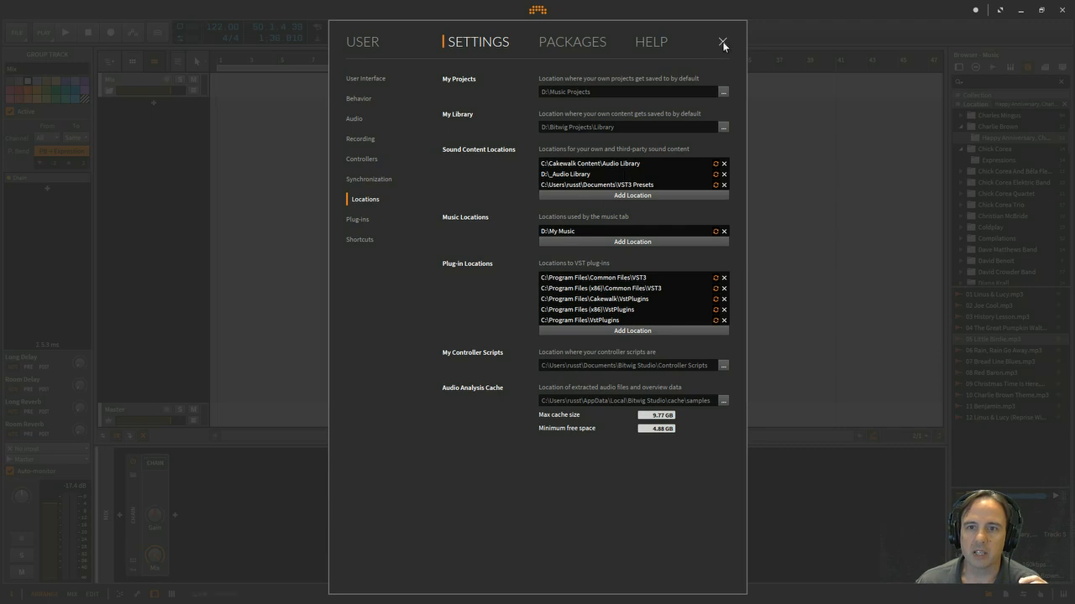
Close the Settings window before bringing in the reference song
left_click(722, 42)
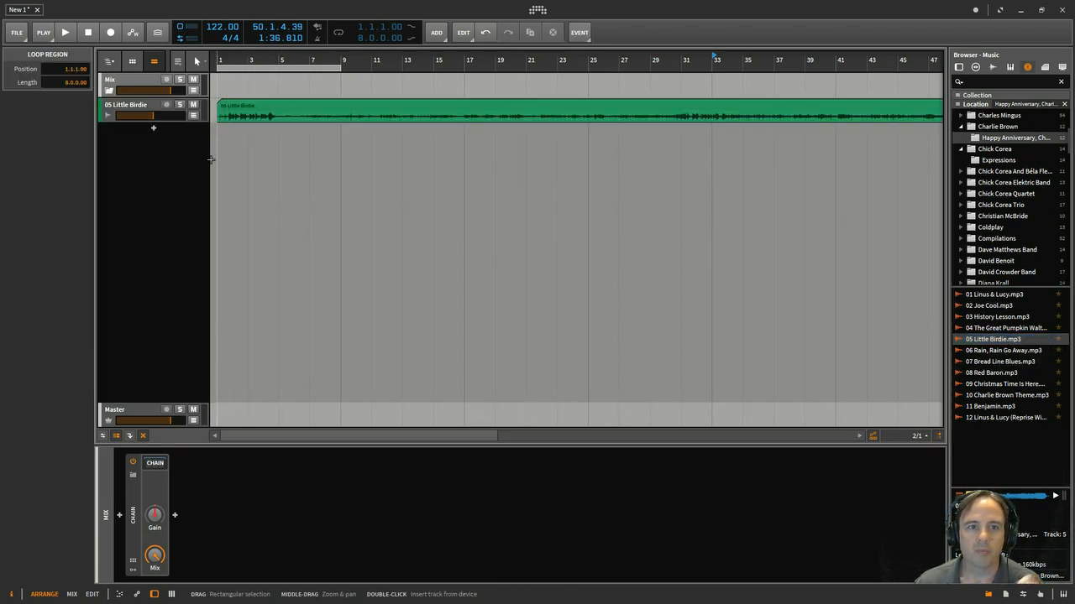
left_click(64, 31)
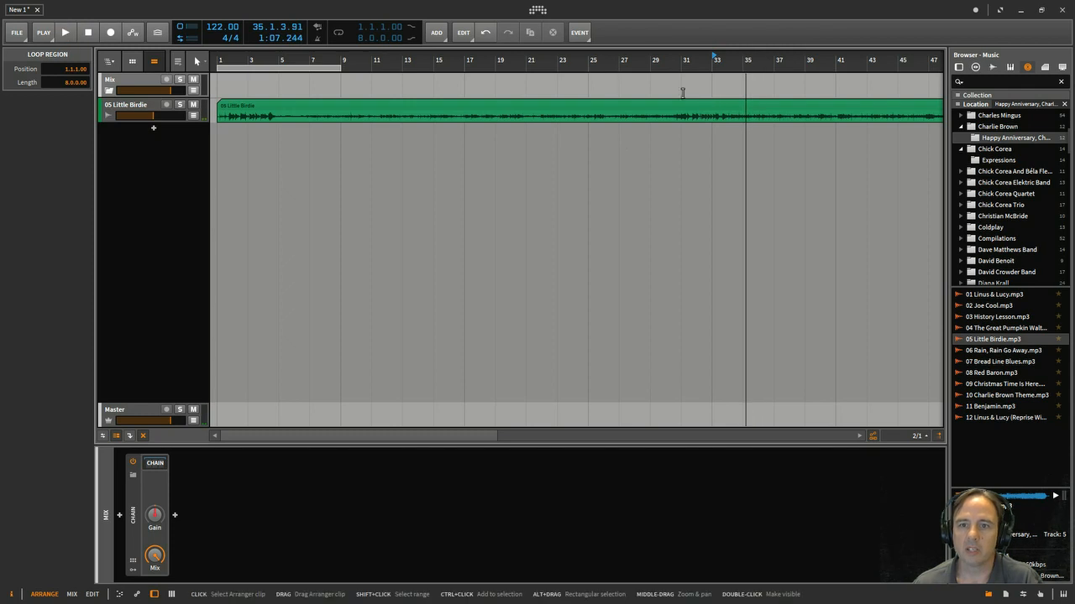
left_click(89, 32)
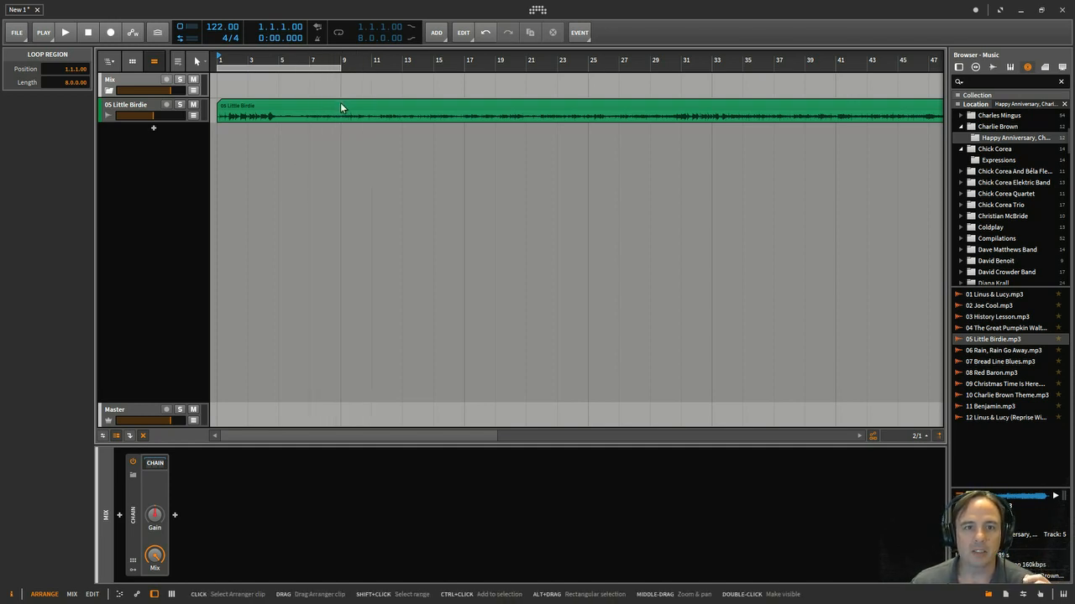
mouse_move(333, 114)
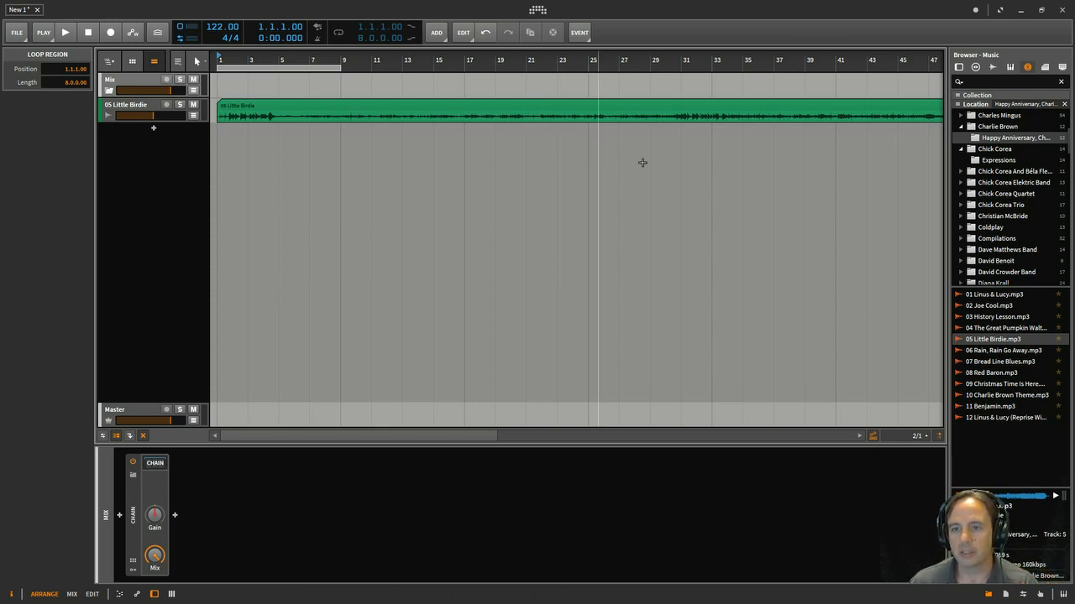
left_click(994, 339)
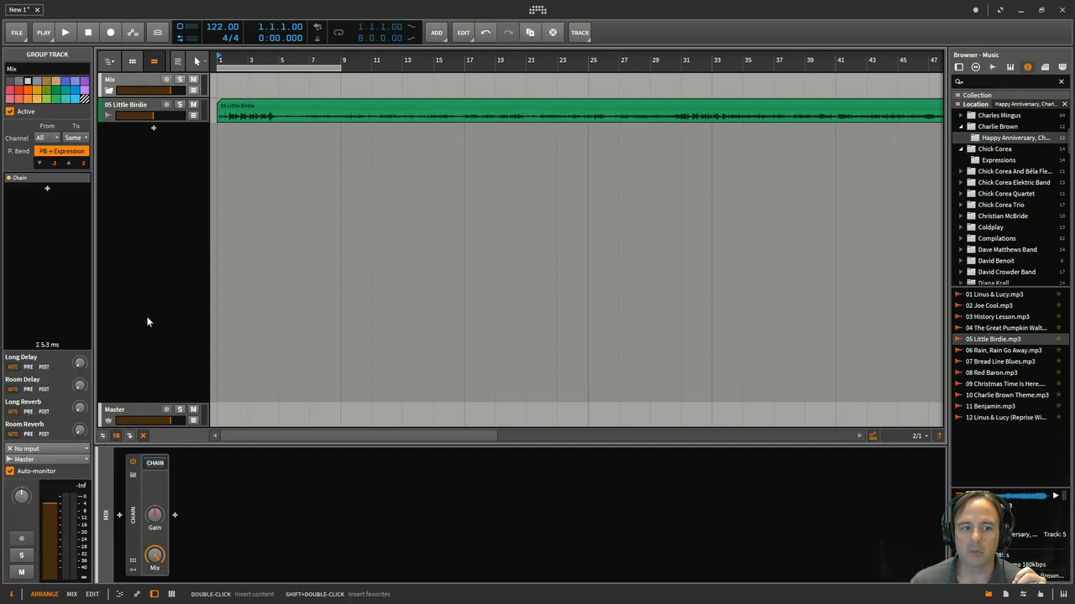
mouse_move(155, 463)
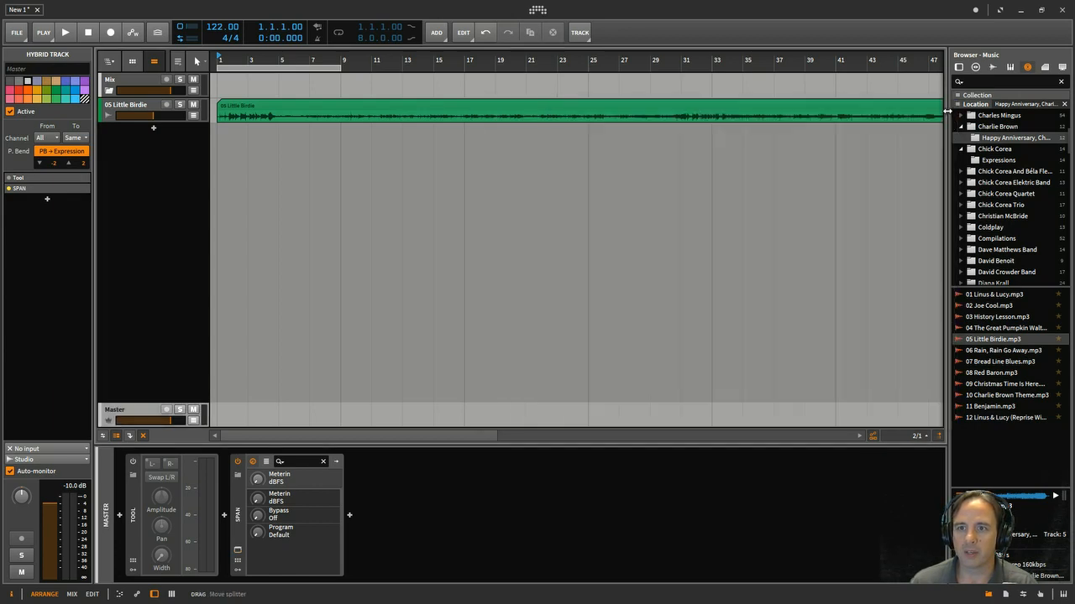
mouse_move(259, 386)
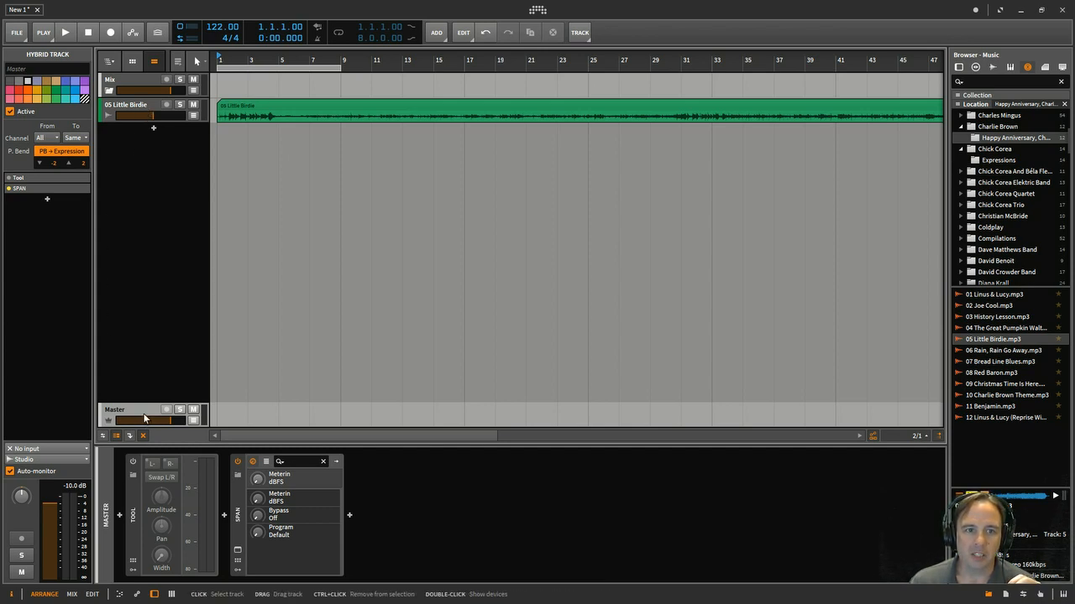
mouse_move(154, 257)
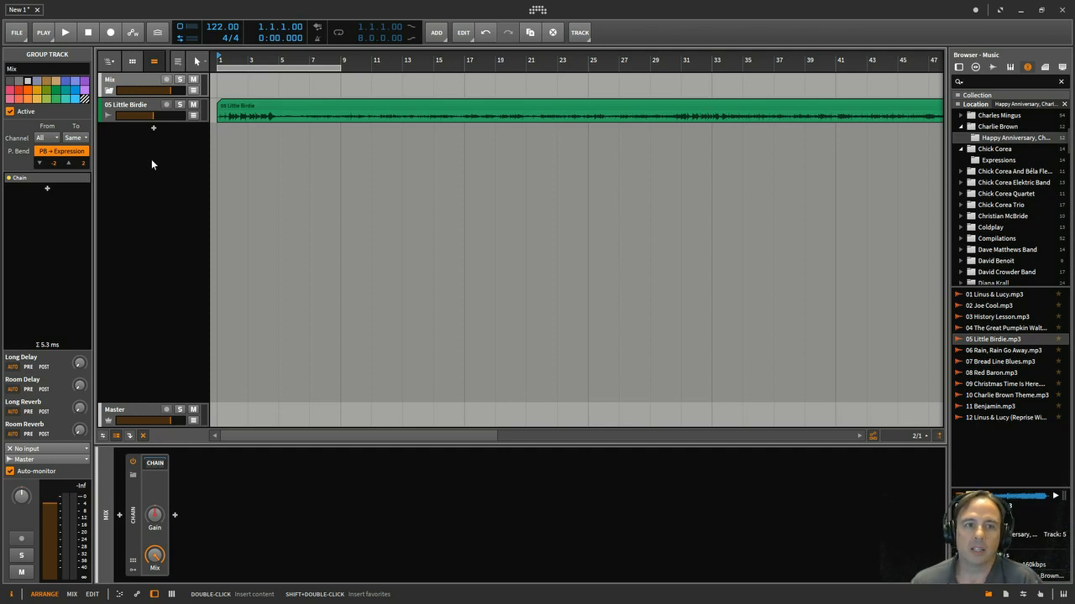
mouse_move(165, 143)
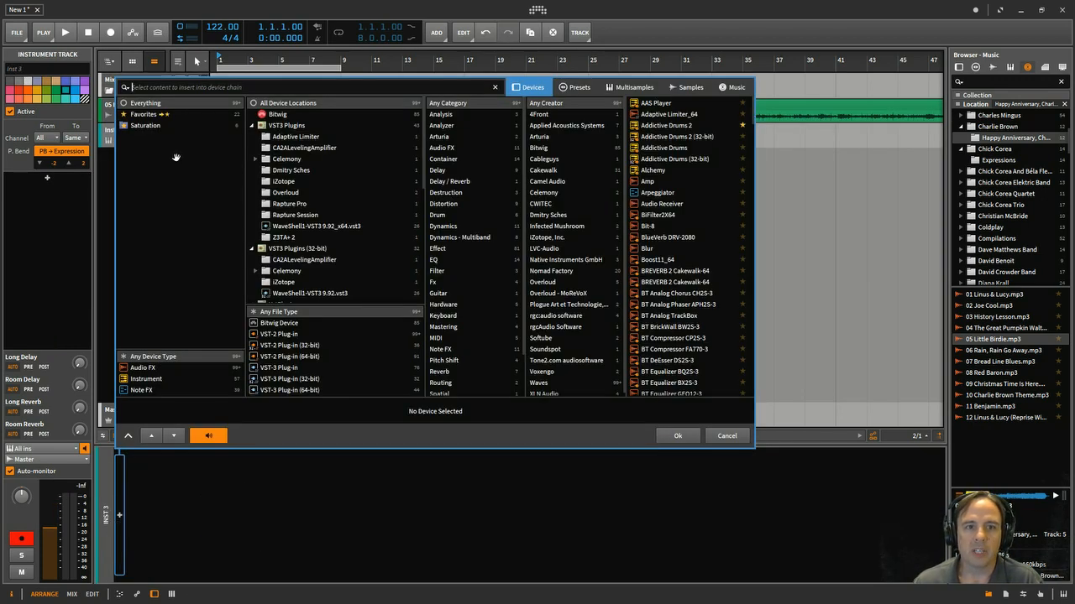
mouse_move(727, 418)
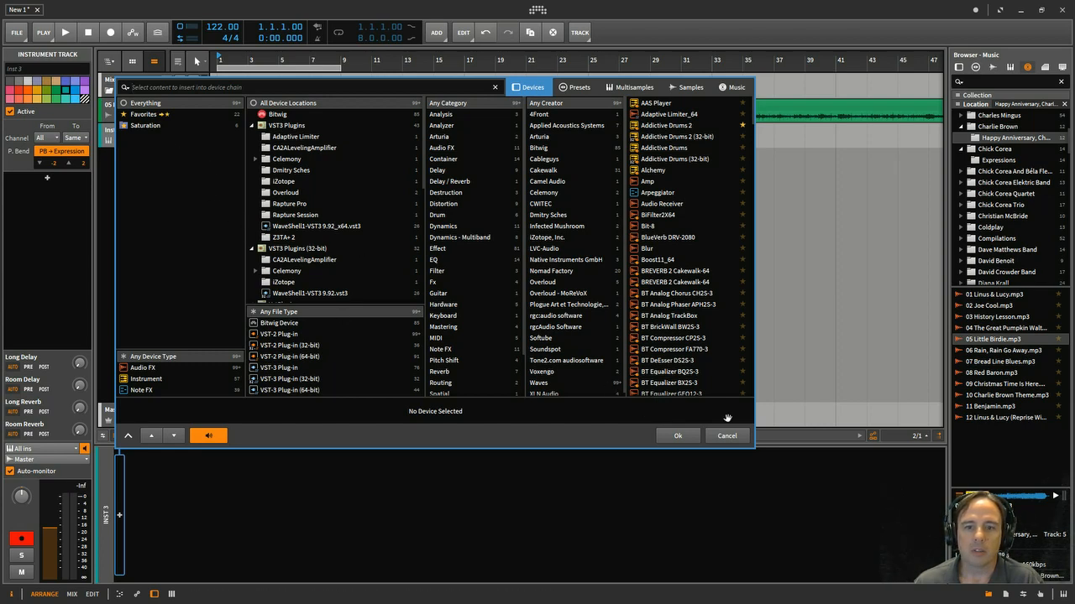
Cancel the device browser so the new instrument track stays empty
left_click(725, 437)
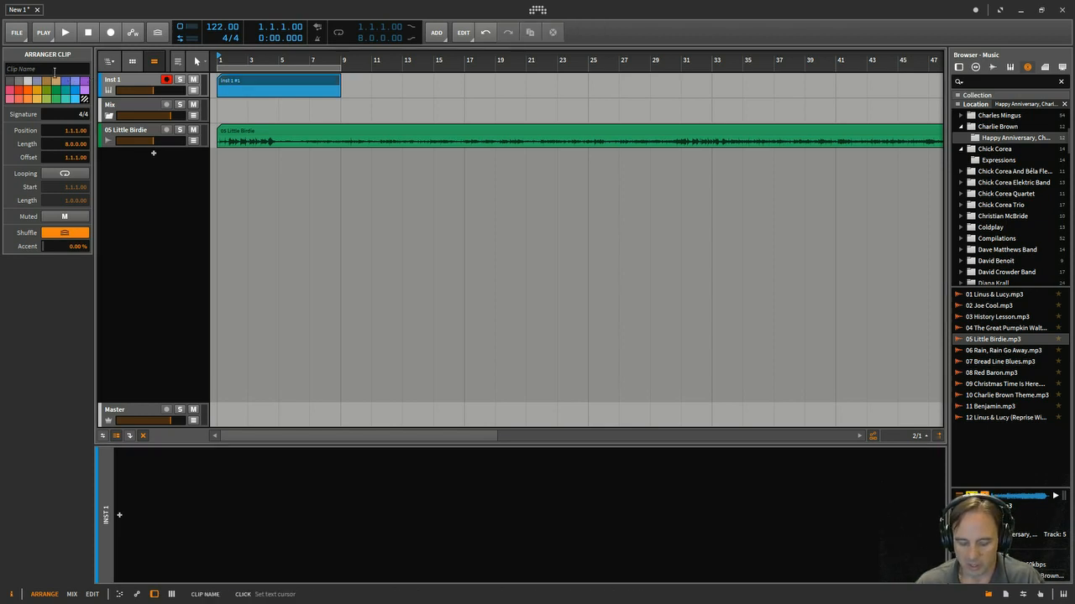
Name the first clip 'Intro', lengthen the duplicated second clip and select it to rename as 'Verse'
type("Intro")
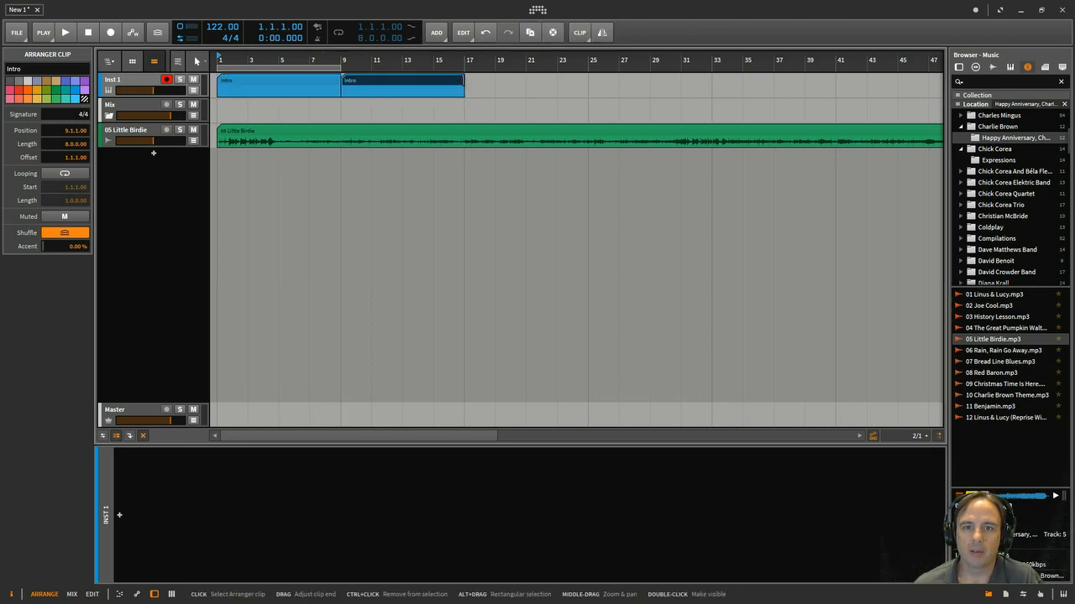
left_click_drag(462, 84, 588, 84)
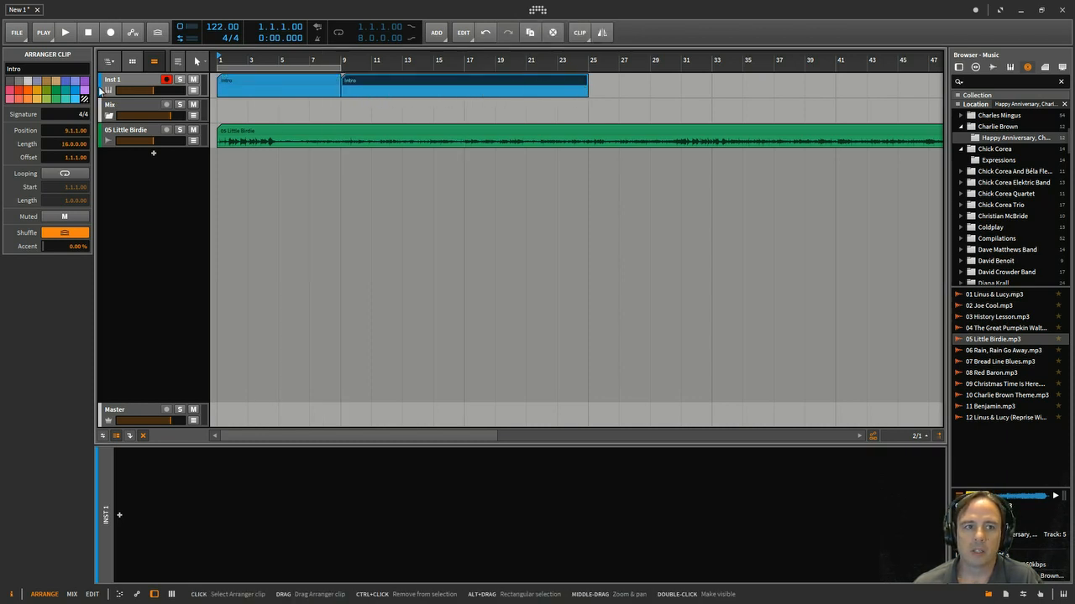
left_click(462, 81)
type("Verse")
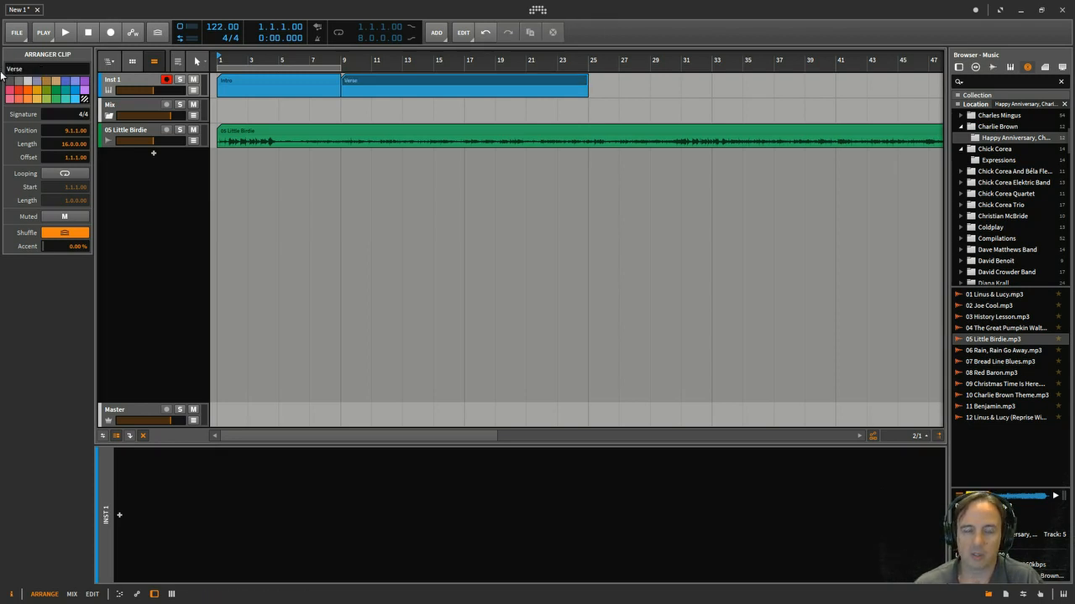
Select the Verse clip so its duplicate can become the Chorus clip
left_click(395, 81)
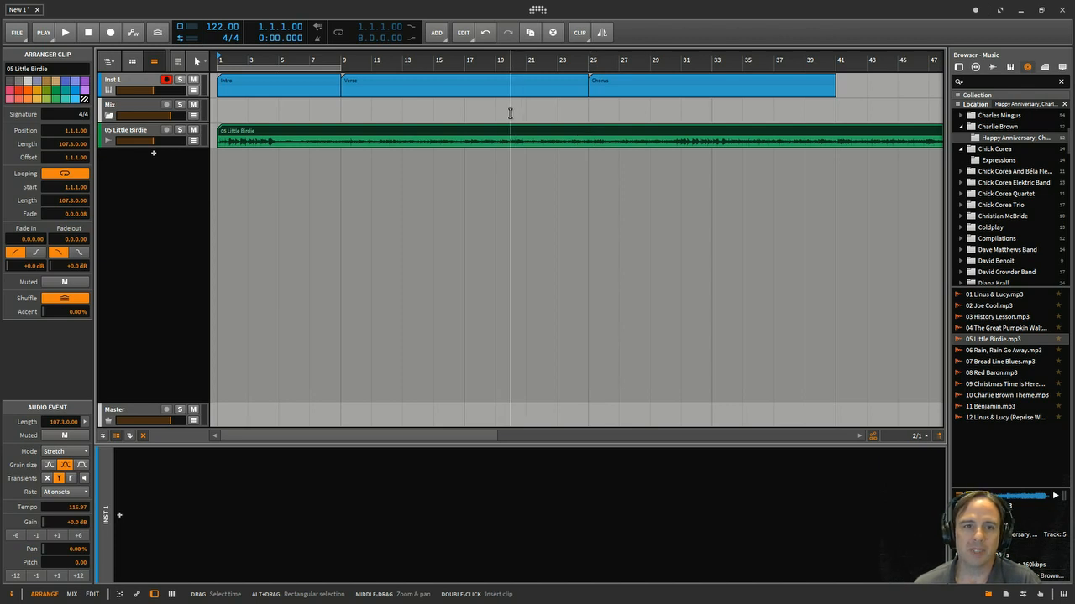
mouse_move(460, 94)
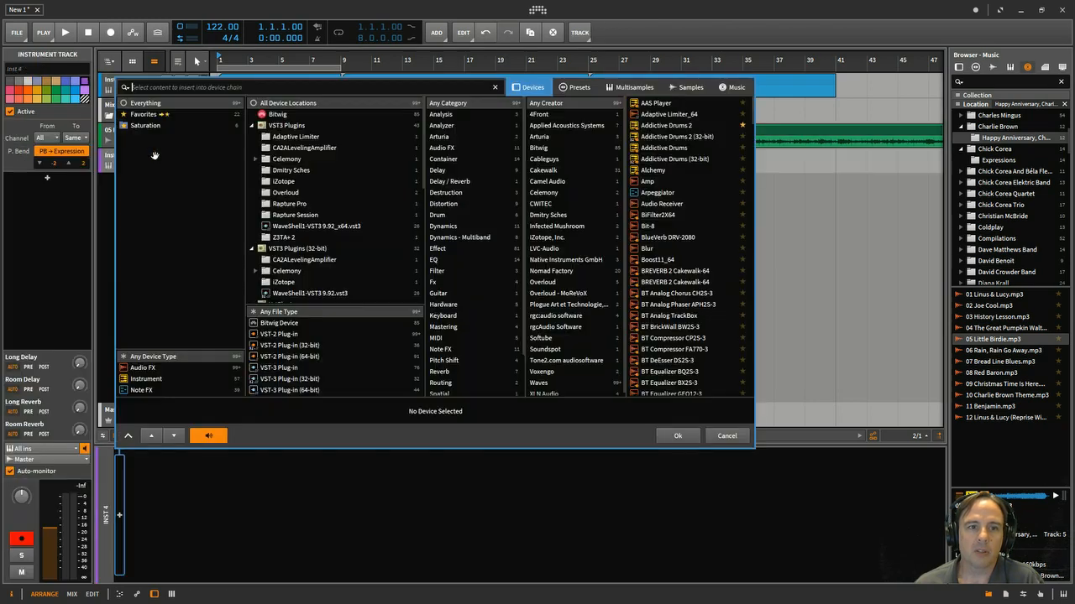
Find Addictive Drums, browse its beats to Song 11 - Funky Swing and place it on the drum track
type("add")
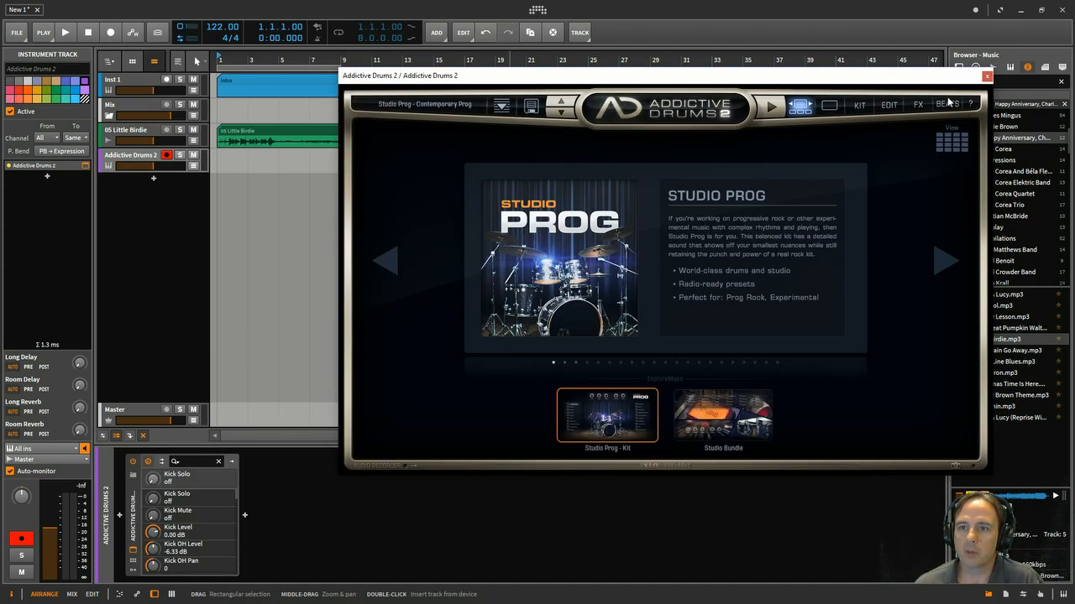
left_click(947, 104)
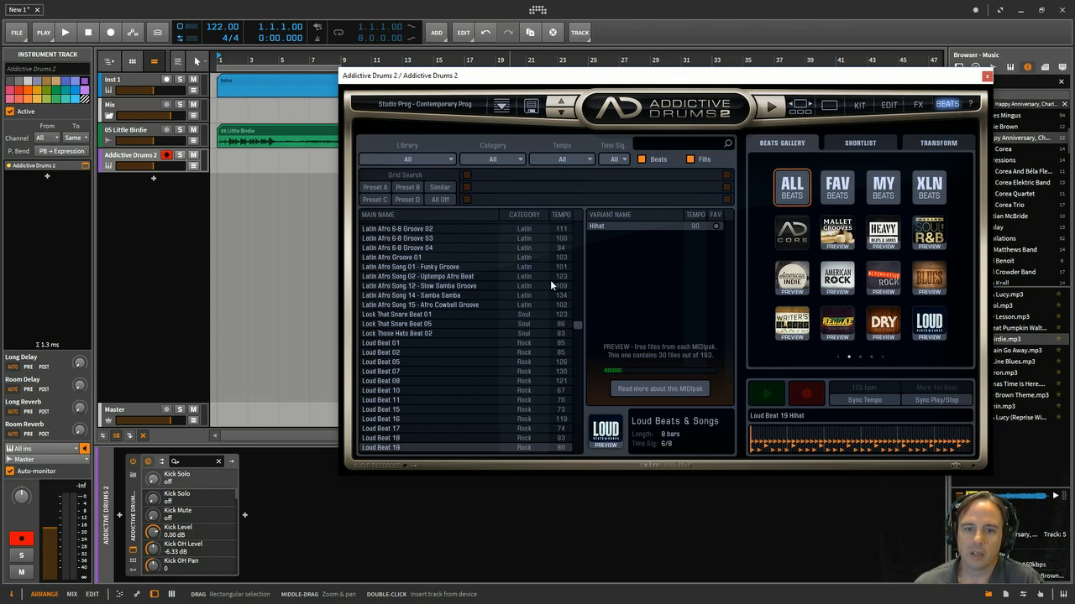
scroll("down", 3)
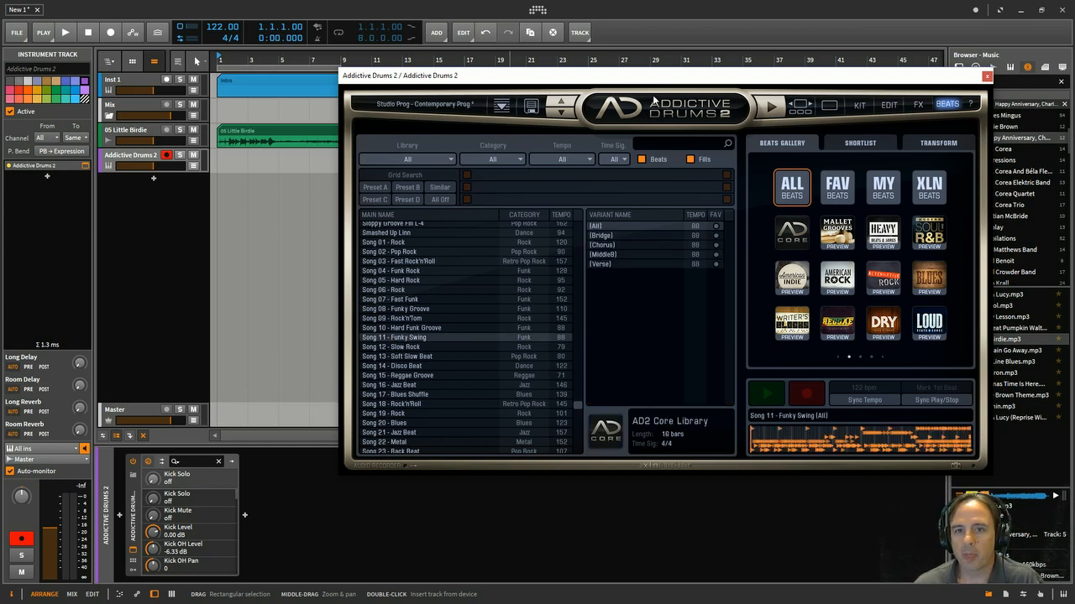
mouse_move(654, 198)
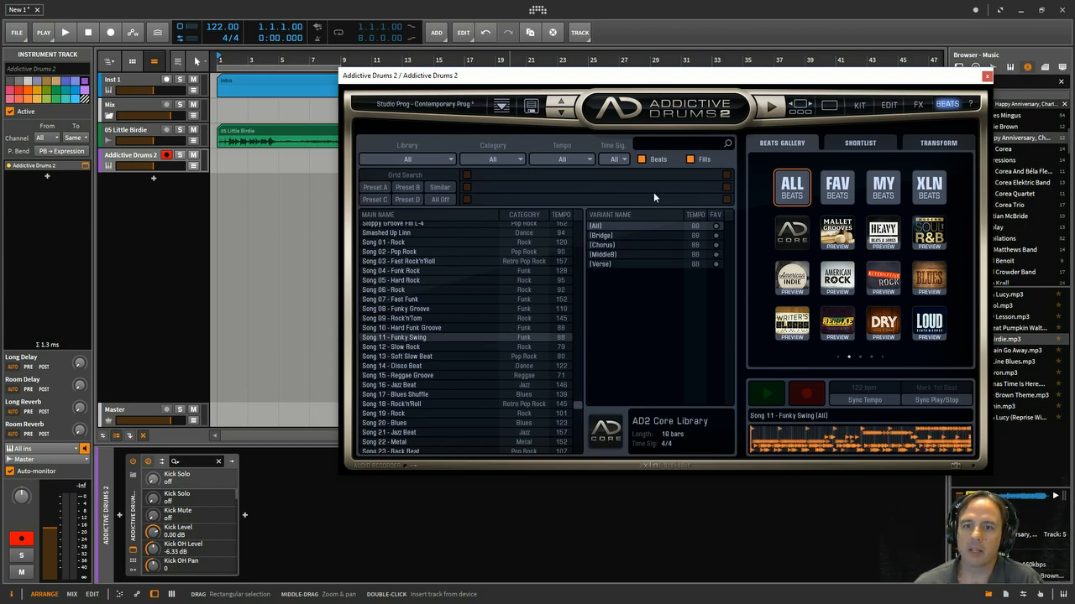
mouse_move(420, 428)
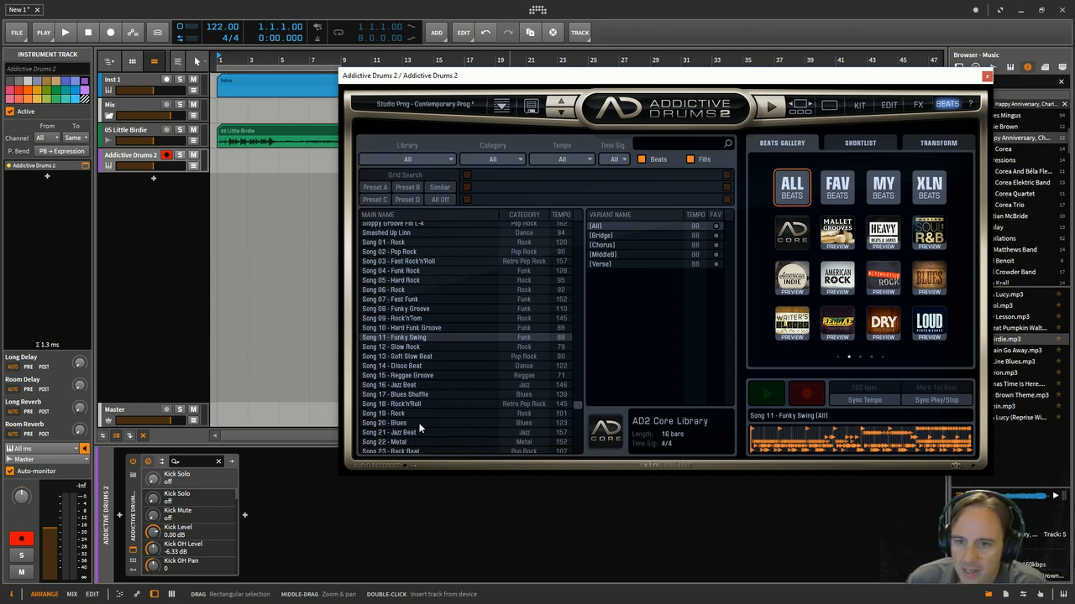
mouse_move(446, 391)
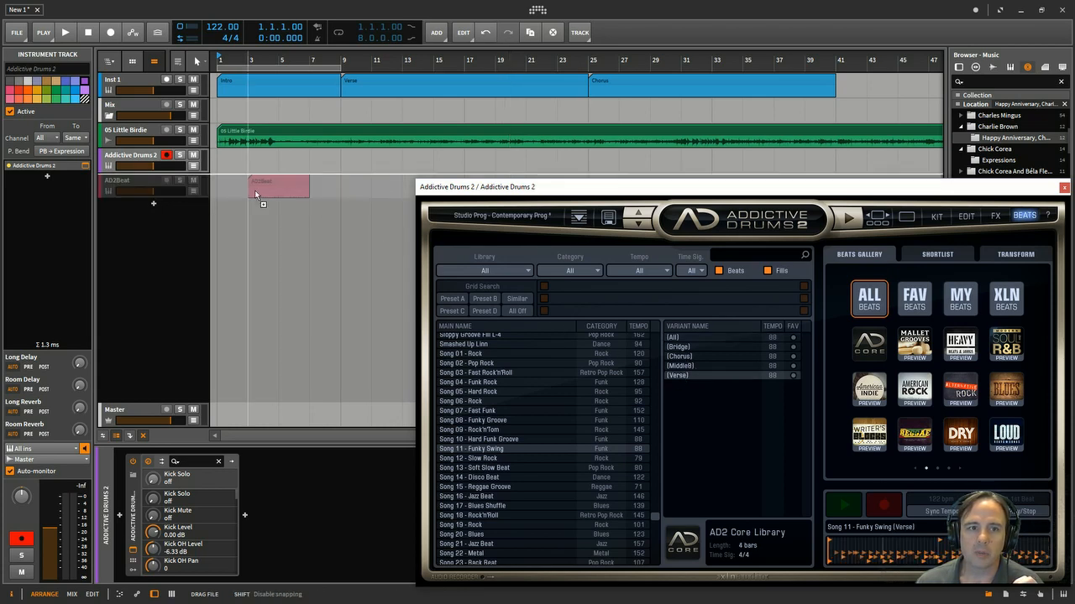
left_click_drag(277, 185, 248, 159)
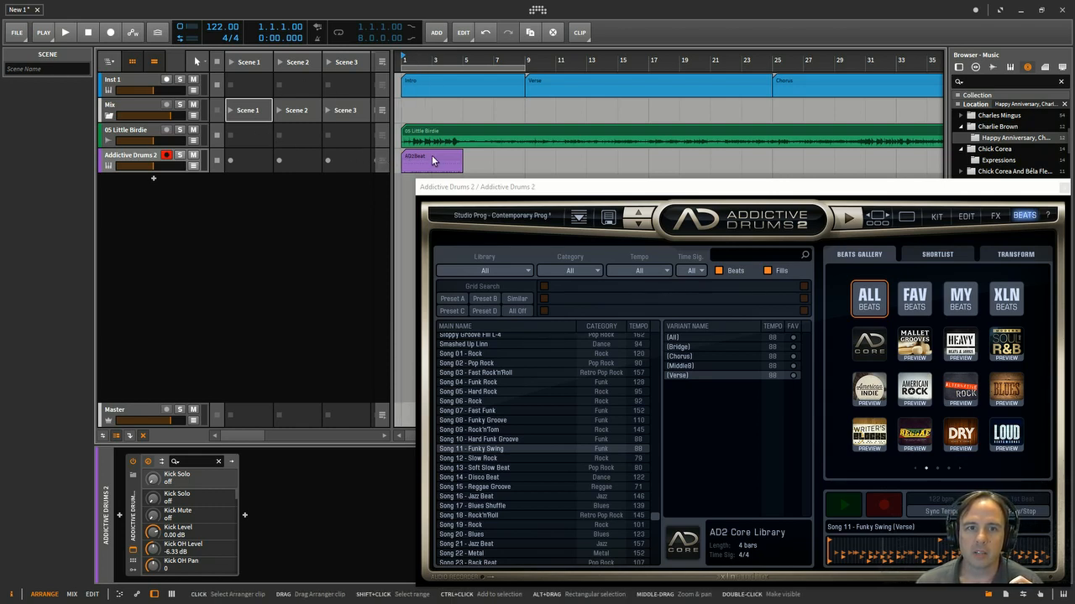
Rename the launcher scenes Verse and Bridge, then close the Addictive Drums plugin window
left_click(249, 162)
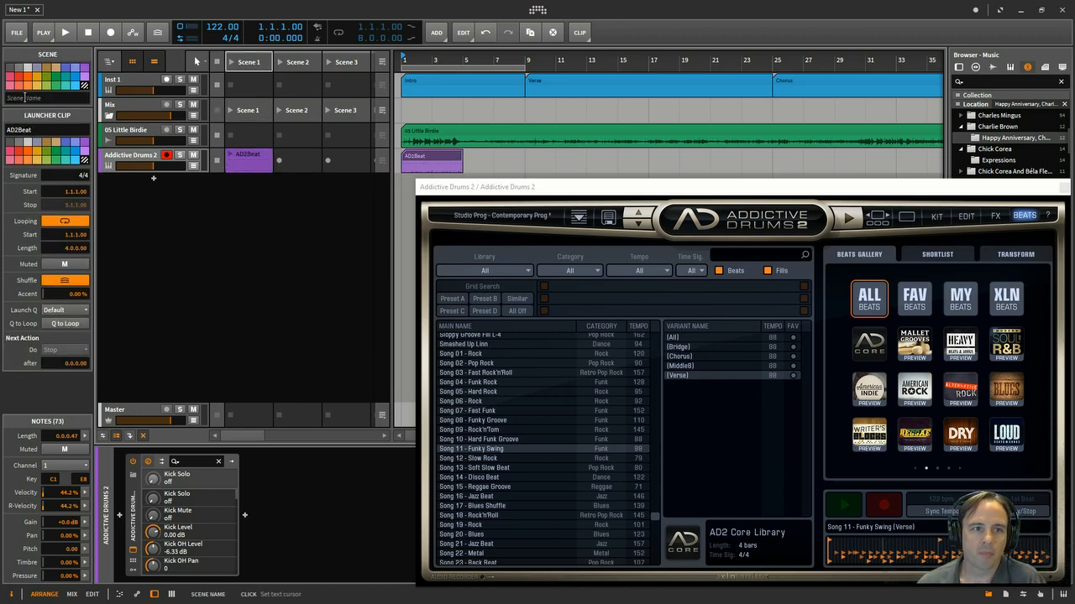
type("Verse")
type("Chorus")
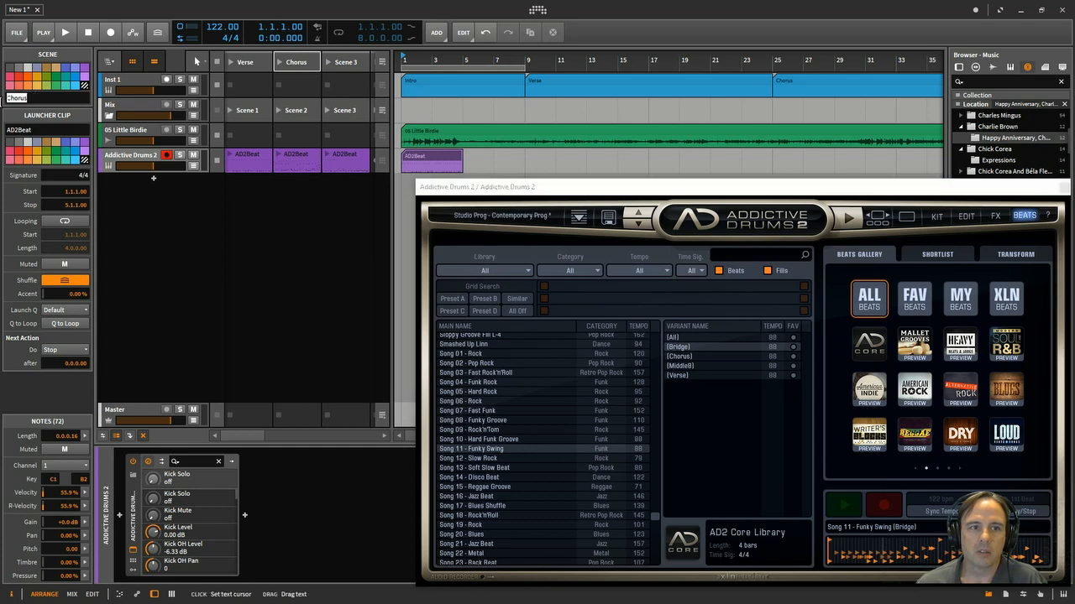
mouse_move(356, 71)
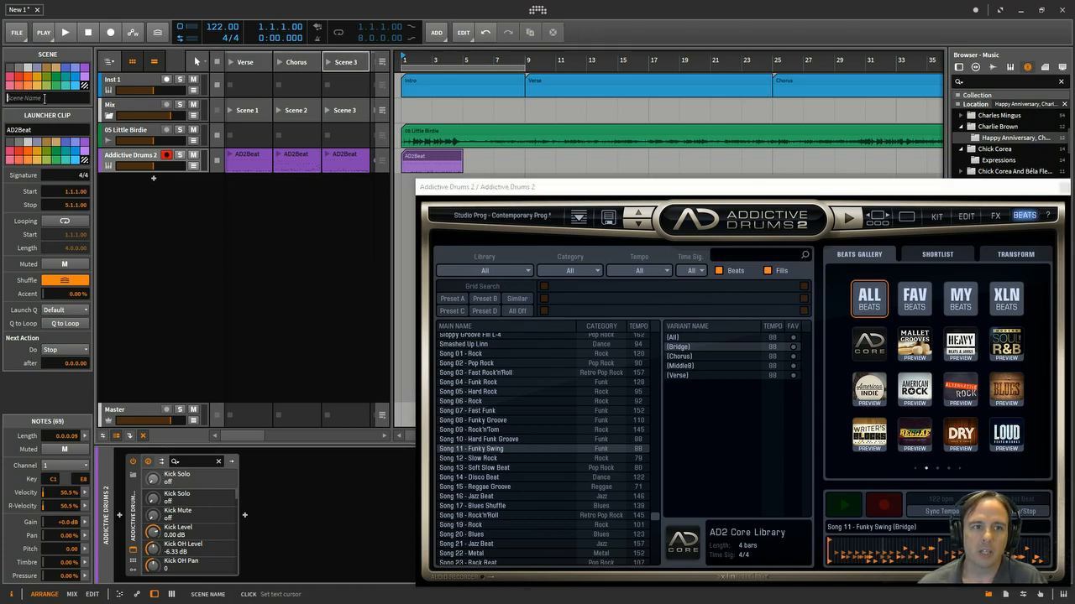
type("Bridge")
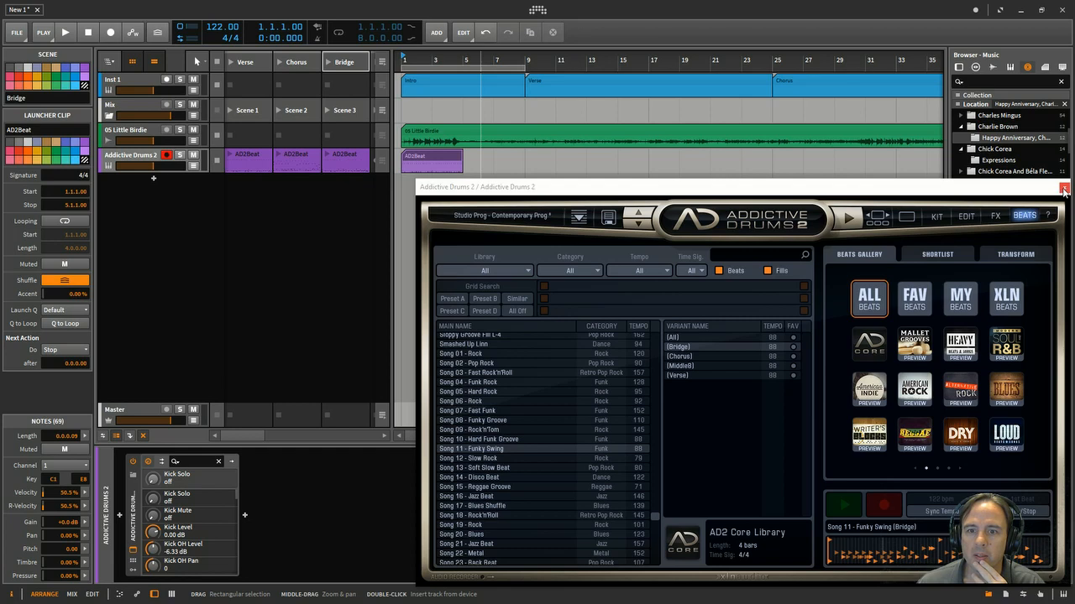
left_click(1065, 186)
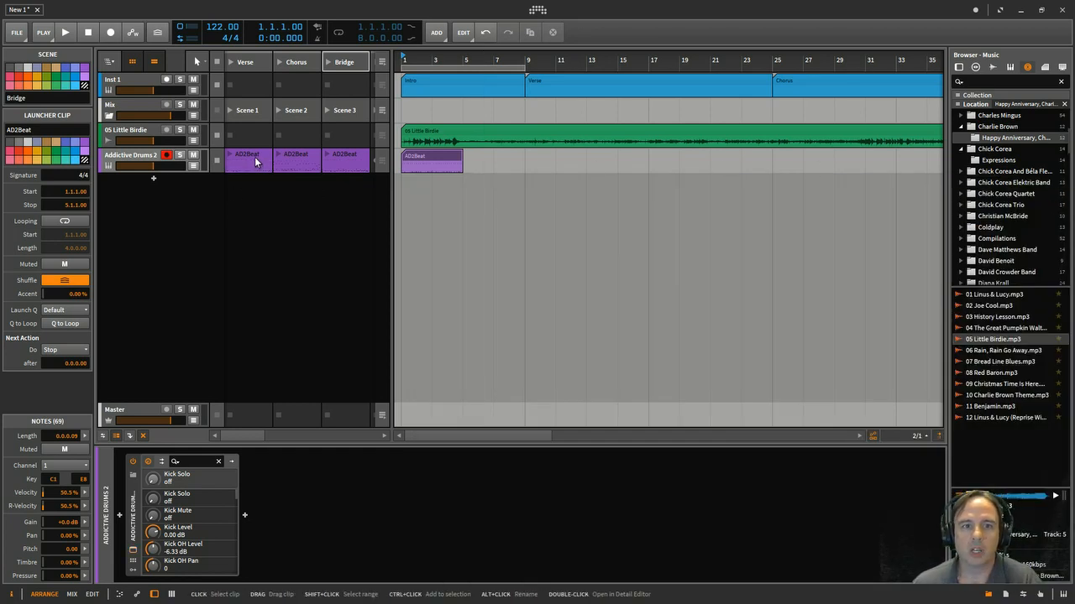
Audition the Verse, Chorus and Bridge beat clips in the launcher and launch their scenes
left_click(247, 159)
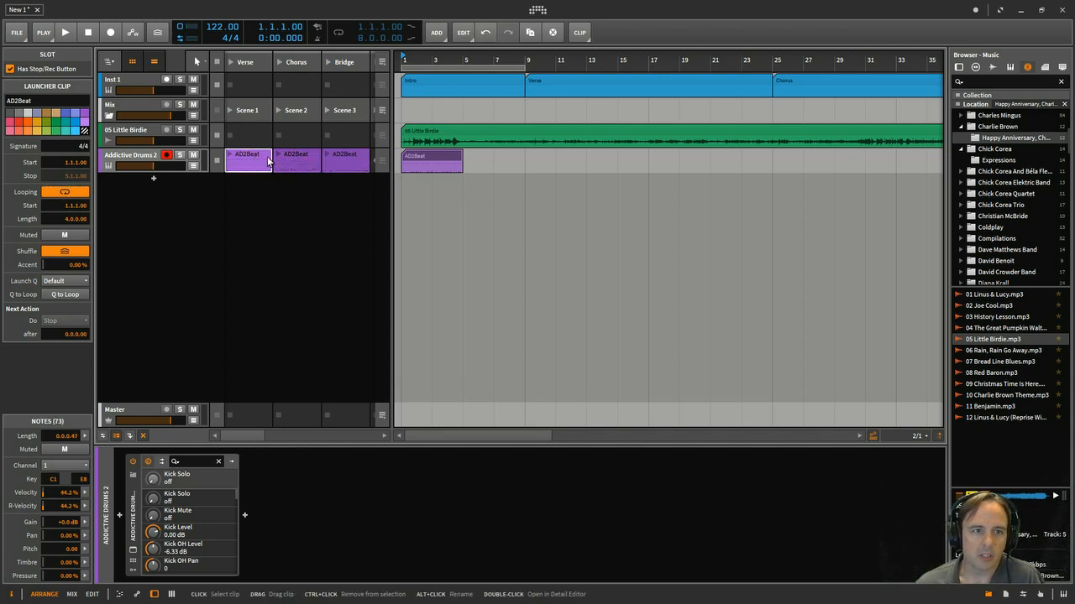
left_click(247, 160)
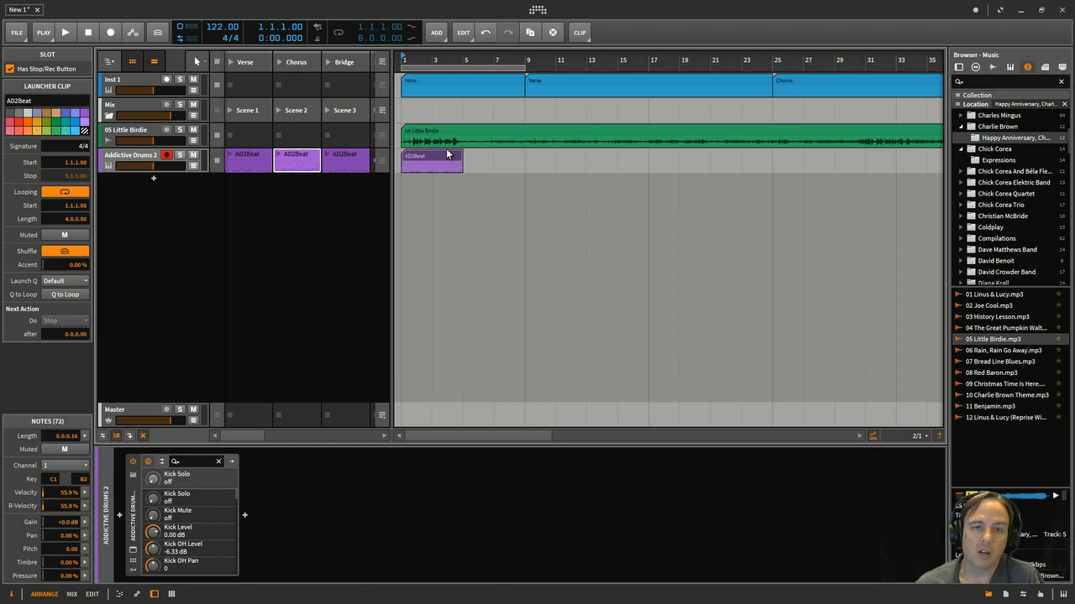
left_click(346, 160)
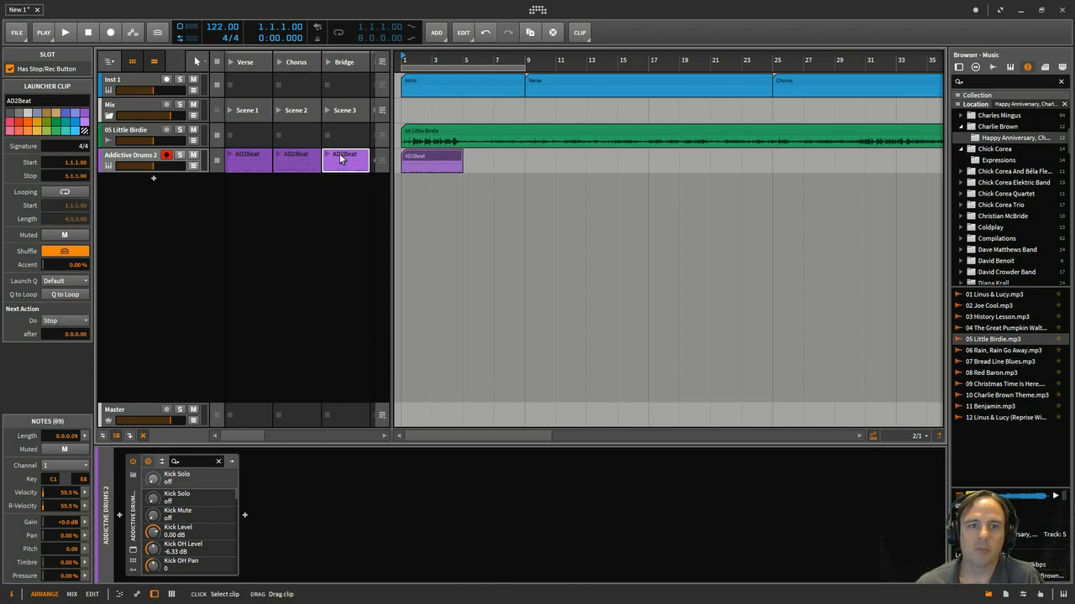
left_click(346, 160)
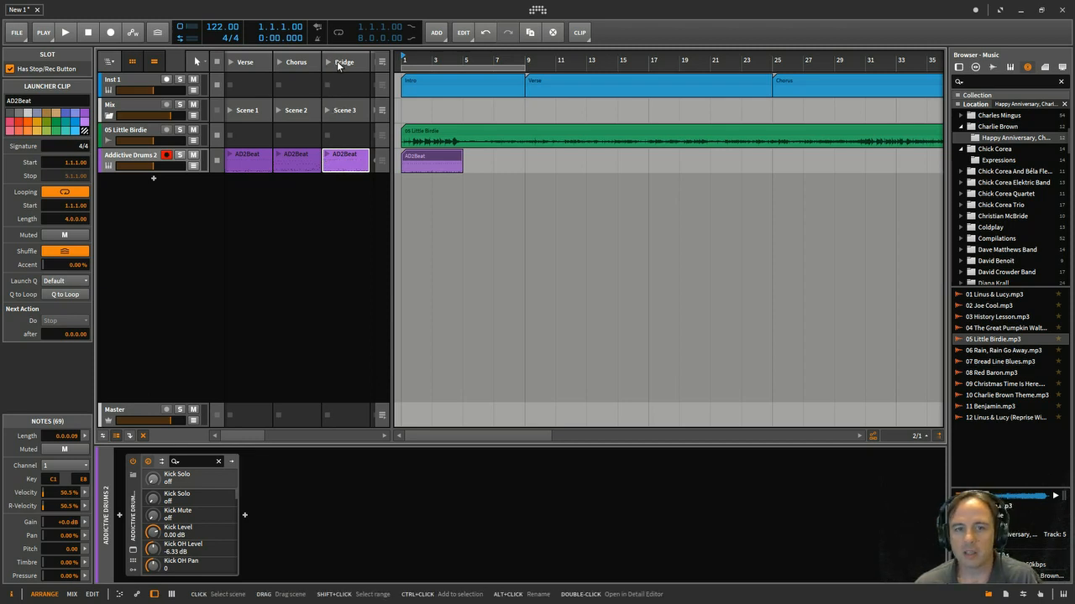
mouse_move(342, 69)
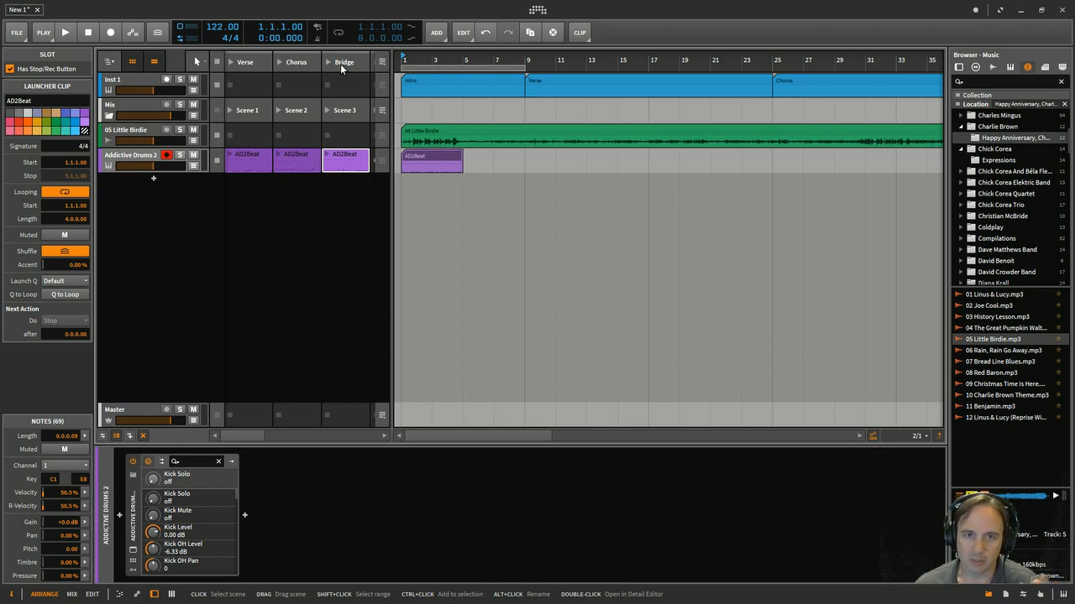
left_click(431, 160)
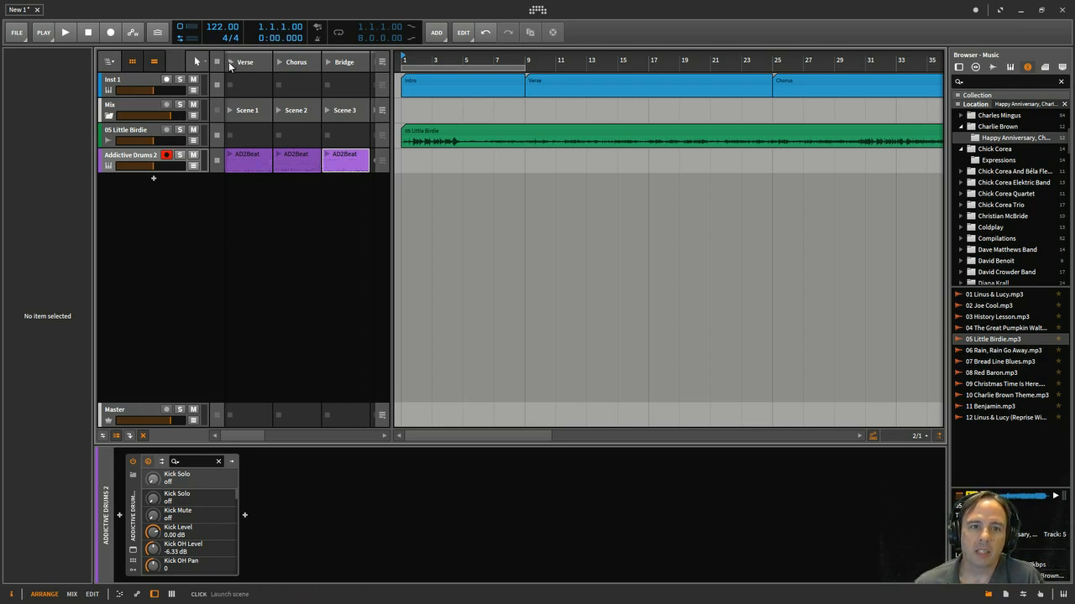
left_click(66, 32)
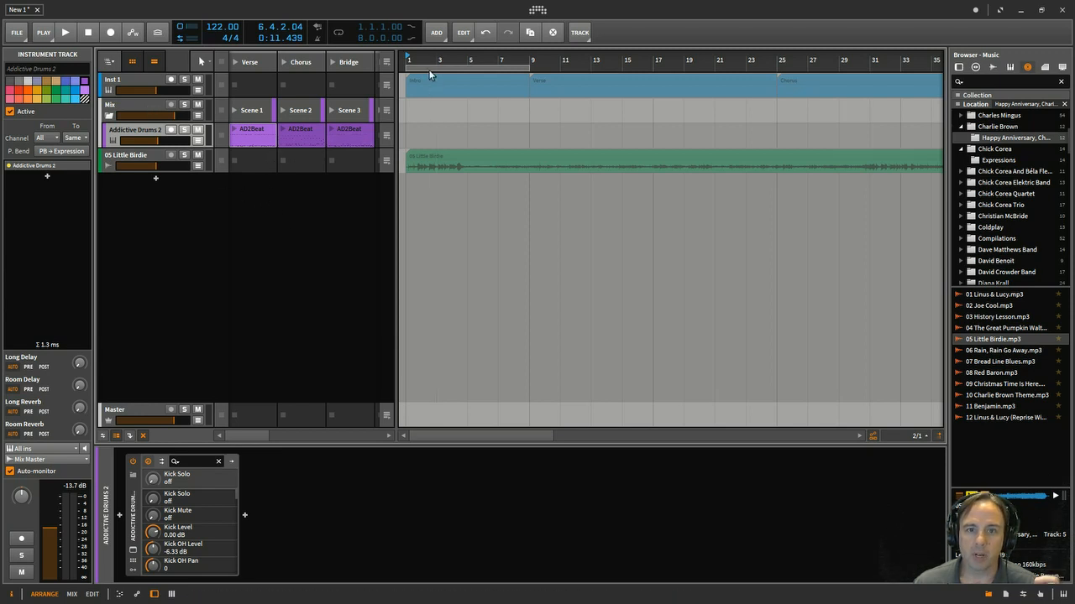
mouse_move(327, 144)
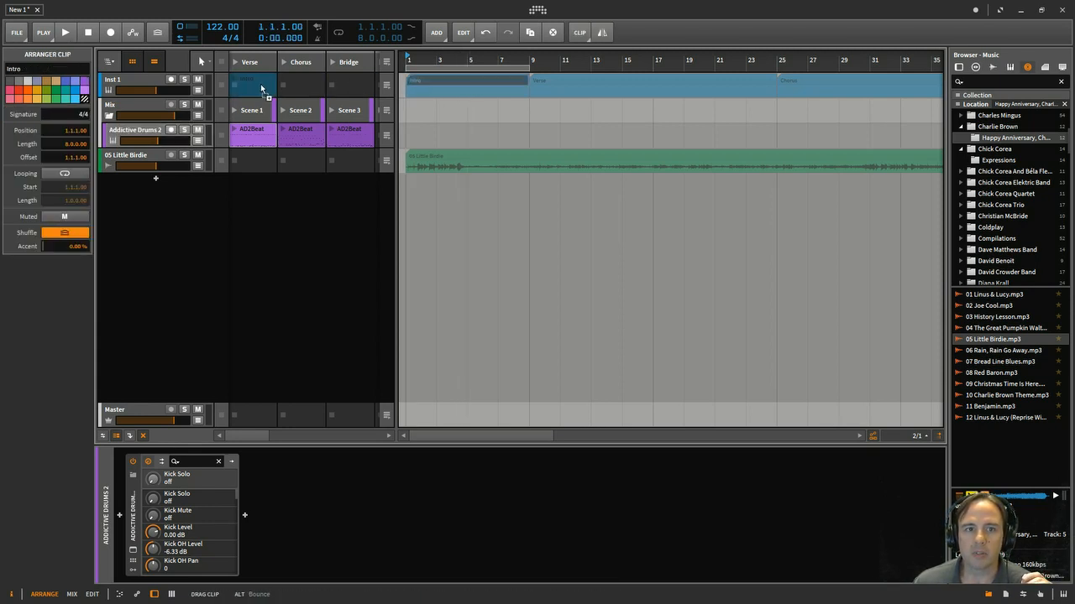
Select the Intro clip copied into the instrument track's Verse launcher slot
left_click(252, 84)
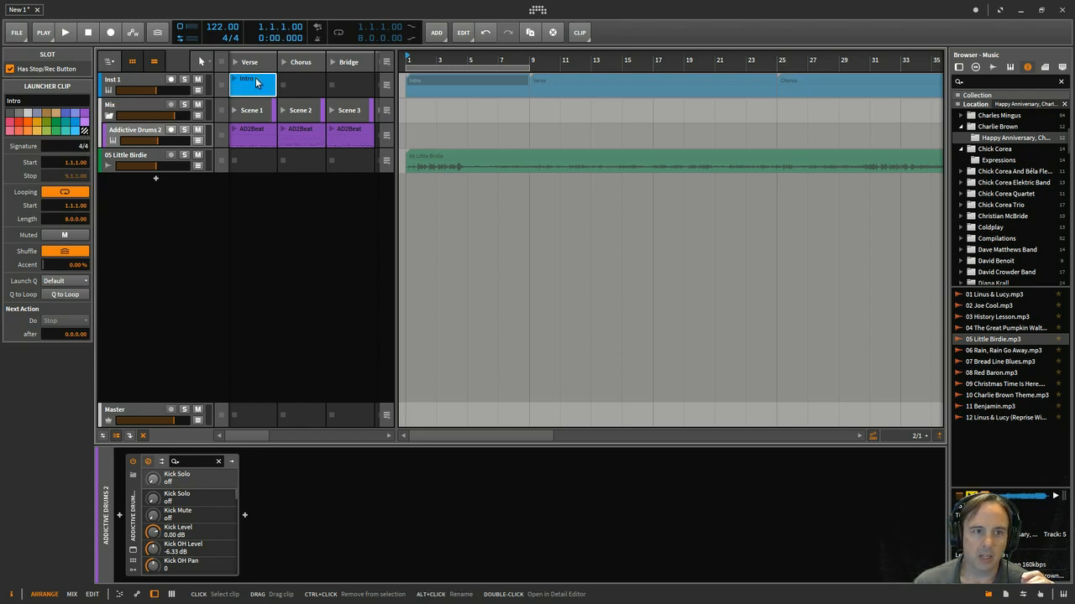
mouse_move(262, 80)
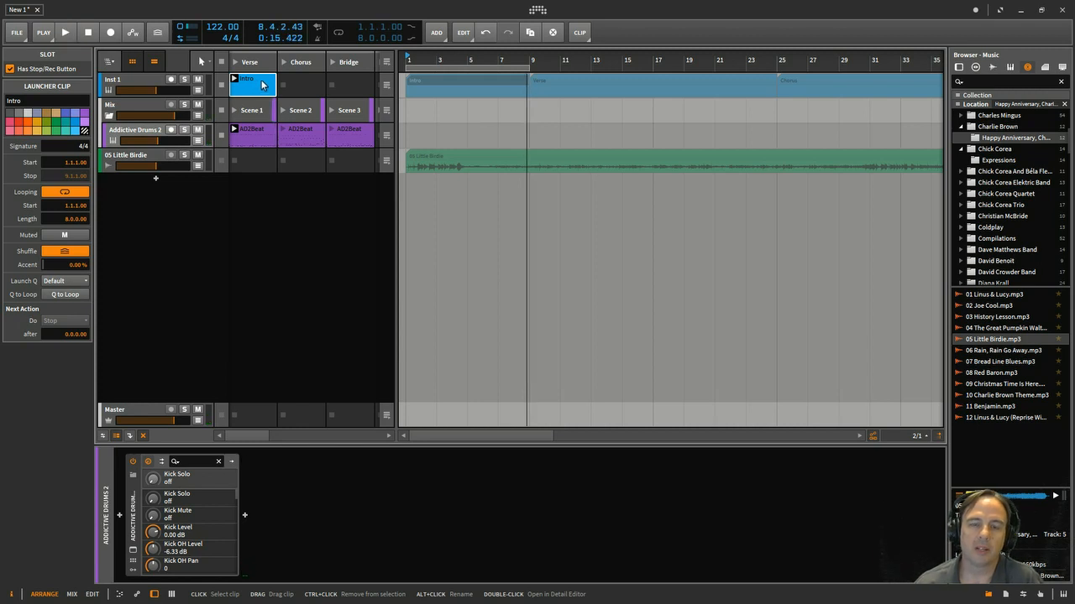
mouse_move(343, 83)
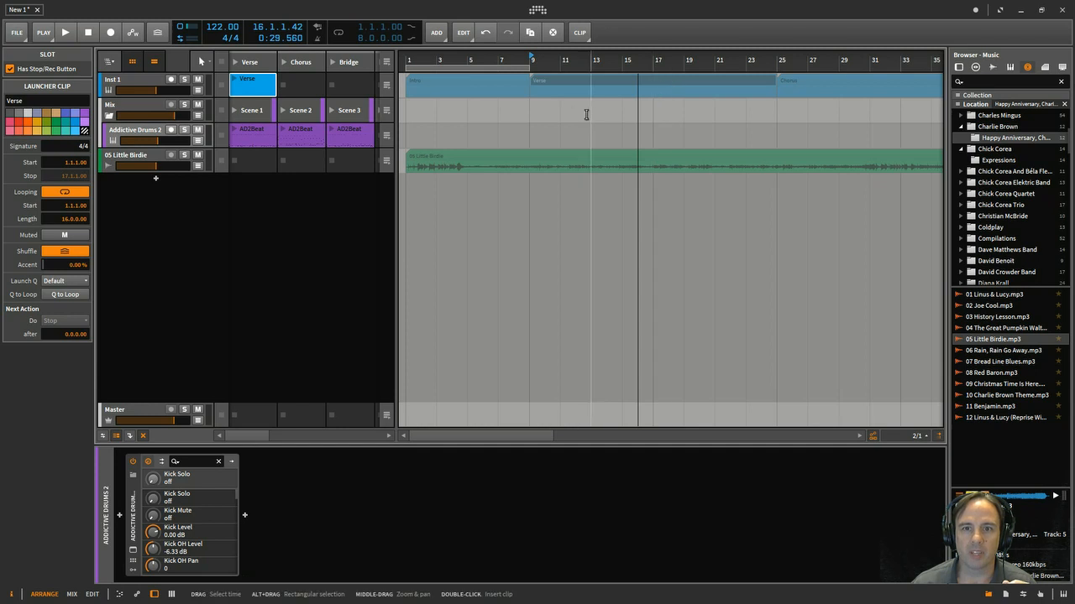
mouse_move(628, 124)
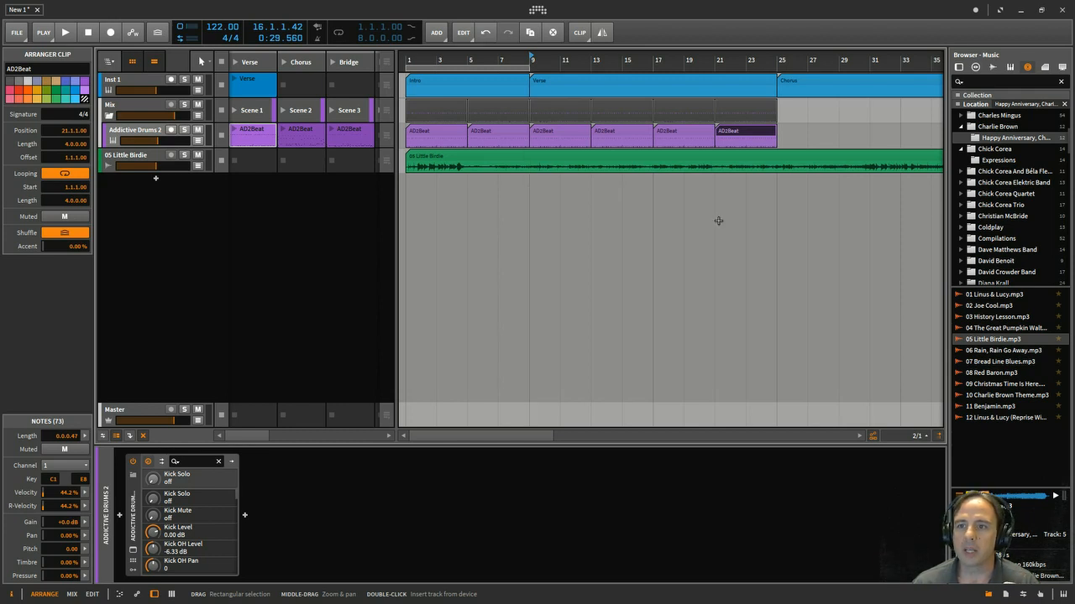
mouse_move(784, 129)
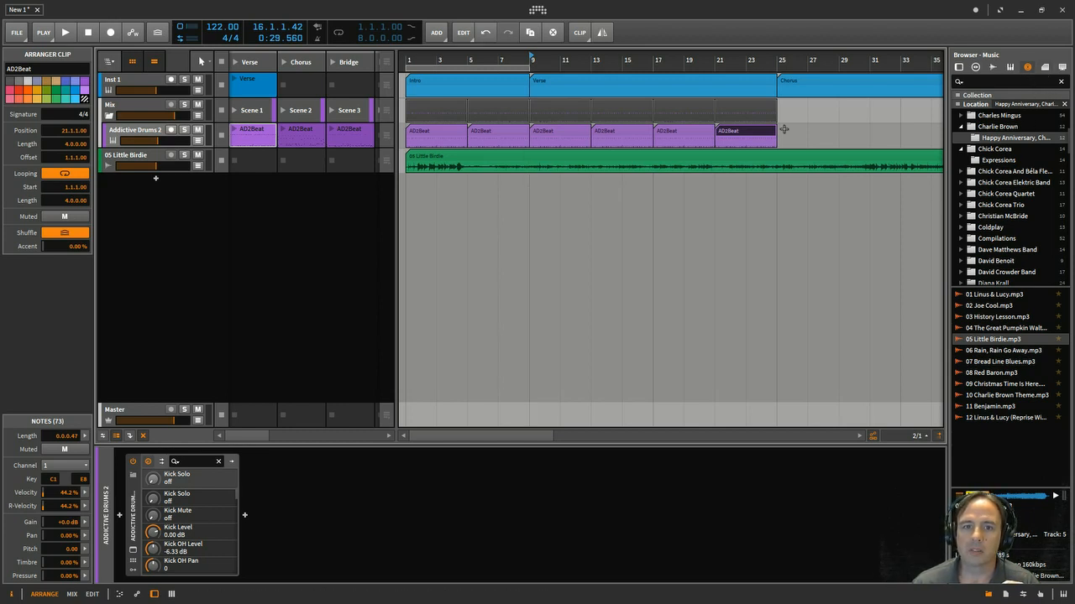